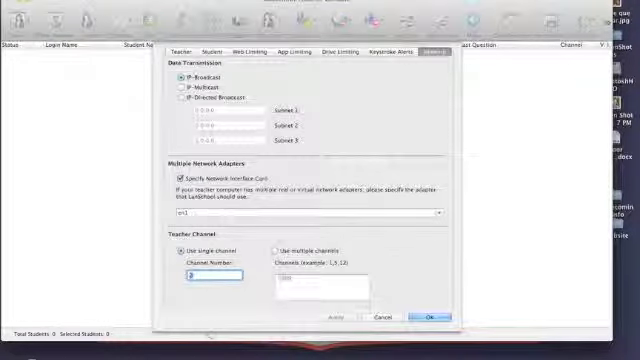
Close the Preferences window after reviewing the Teacher Channel settings
{"action": "left_click", "coordinate": [432, 316]}
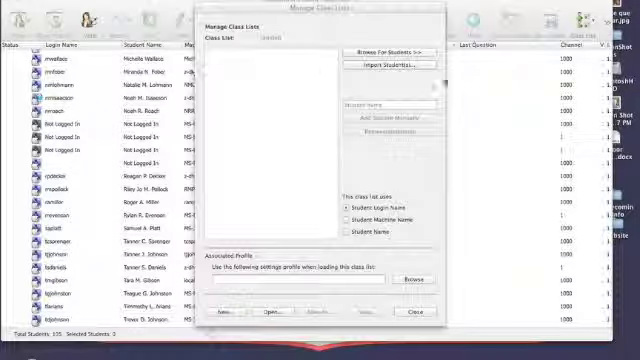
Import the active students into the class list and set the teacher channel number to 200
{"action": "left_click", "coordinate": [380, 52]}
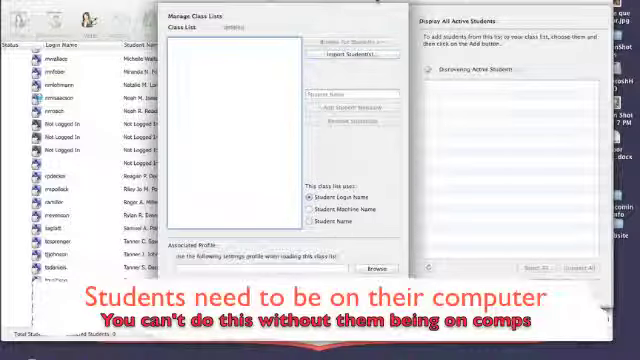
{"action": "left_click", "coordinate": [352, 36]}
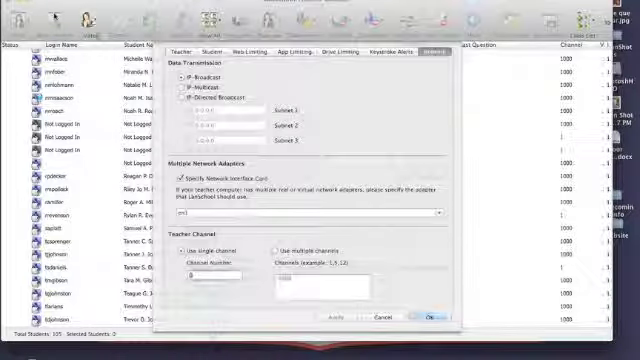
{"action": "type", "text": "200"}
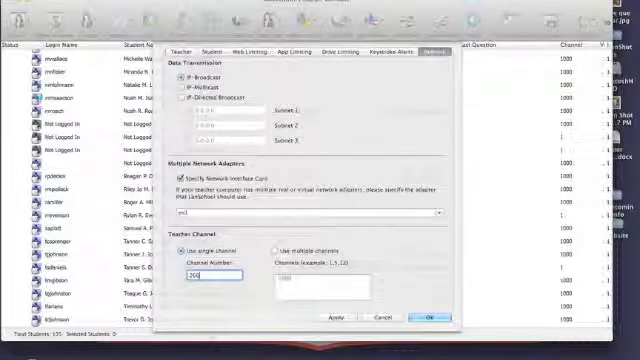